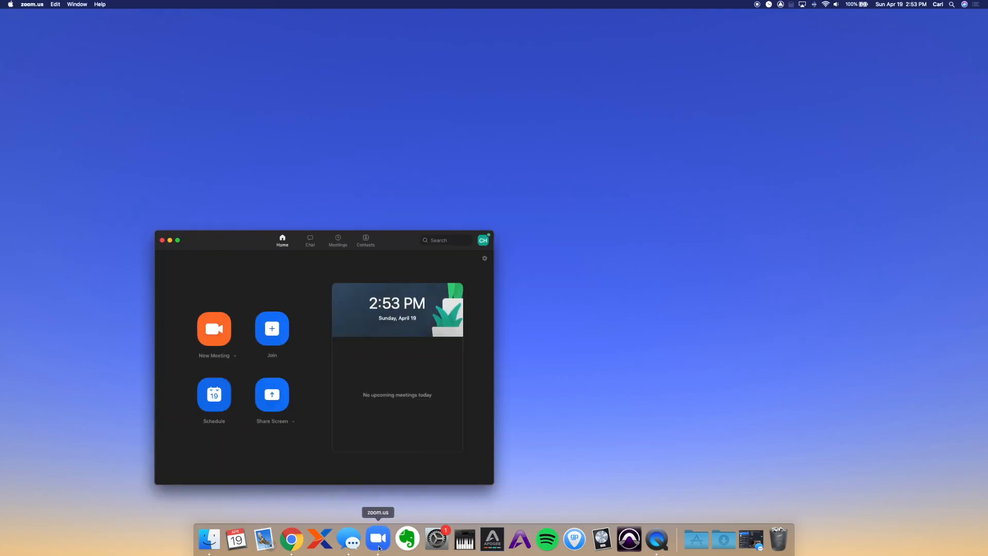
# Step: Open Zoom Preferences from the zoom.us menu, landing on the Audio settings
pyautogui.click(32, 4)
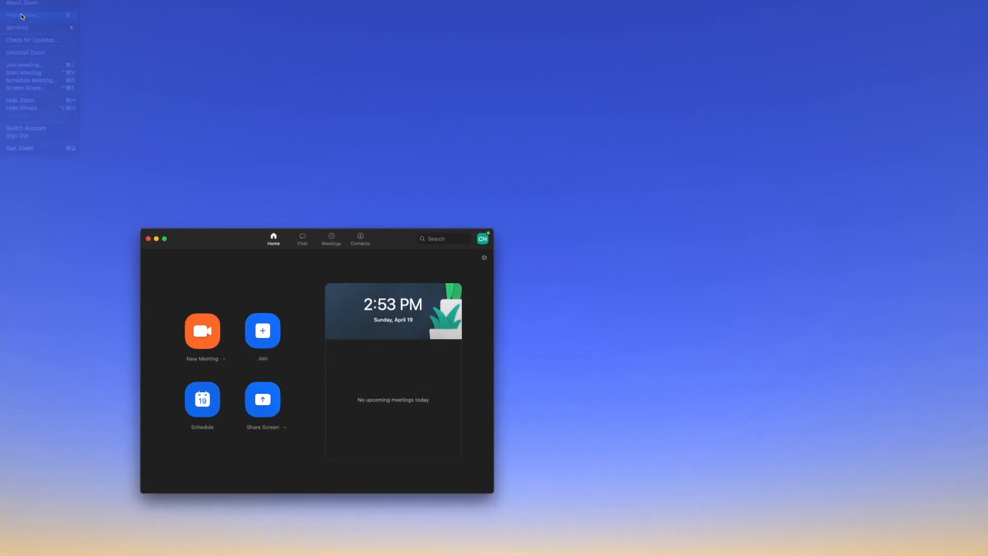
pyautogui.click(21, 15)
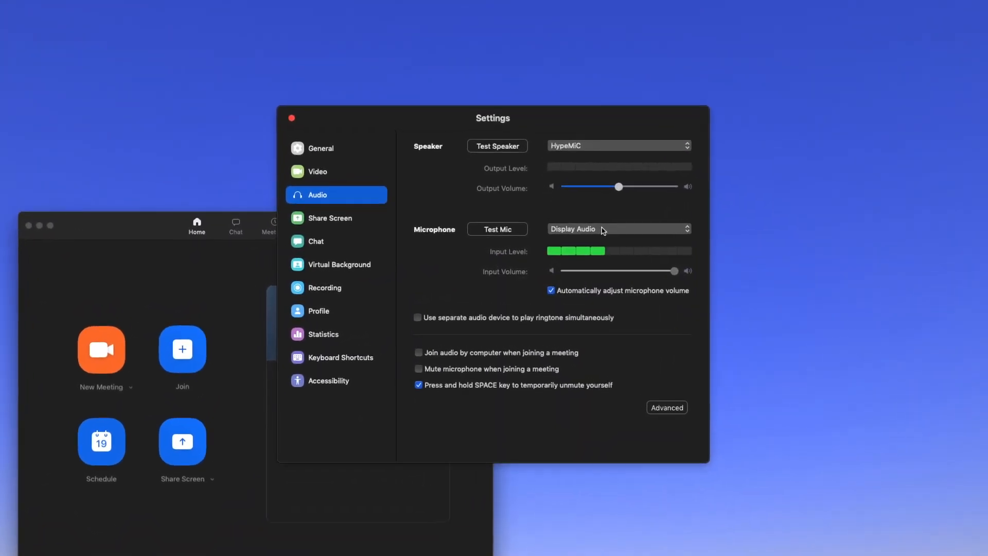
# Step: Switch the Microphone device from Display Audio to HypeMiC
pyautogui.click(617, 229)
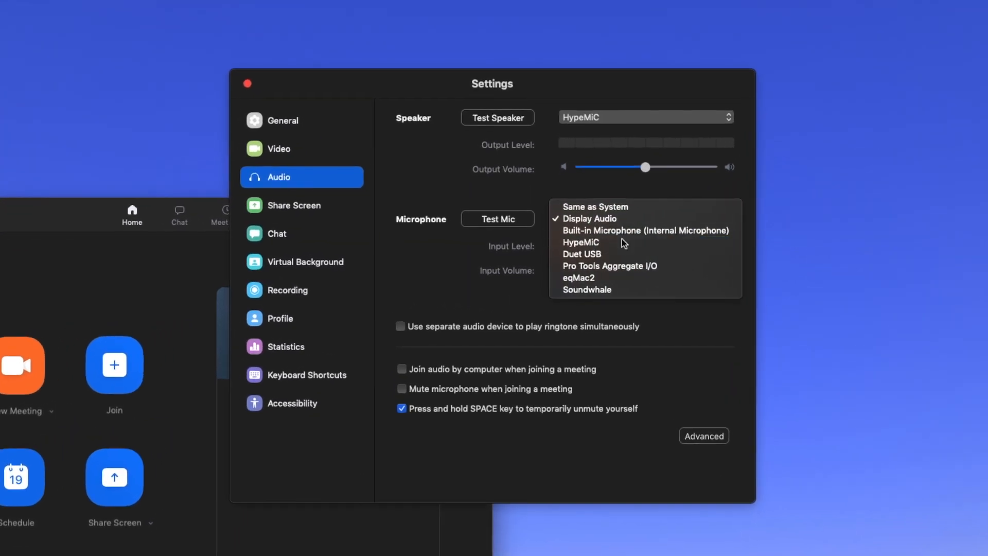
pyautogui.click(581, 242)
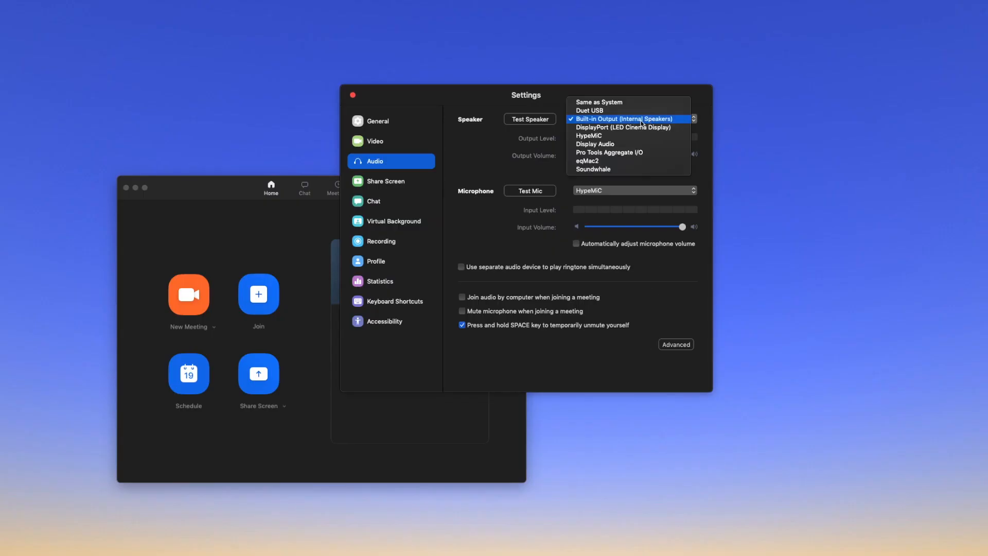
# Step: Set the Speaker device to HypeMiC
pyautogui.click(588, 136)
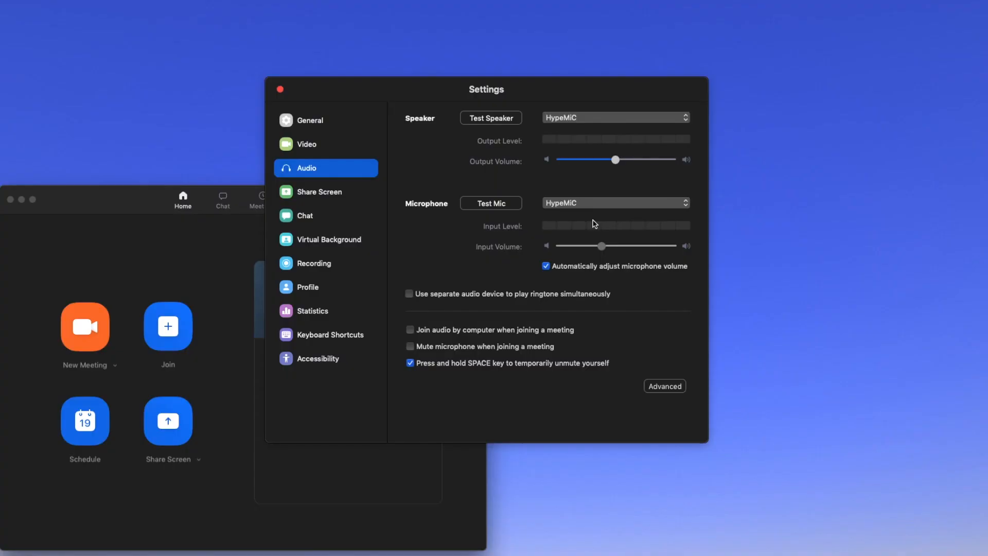
# Step: Uncheck 'Automatically adjust microphone volume'
pyautogui.click(546, 266)
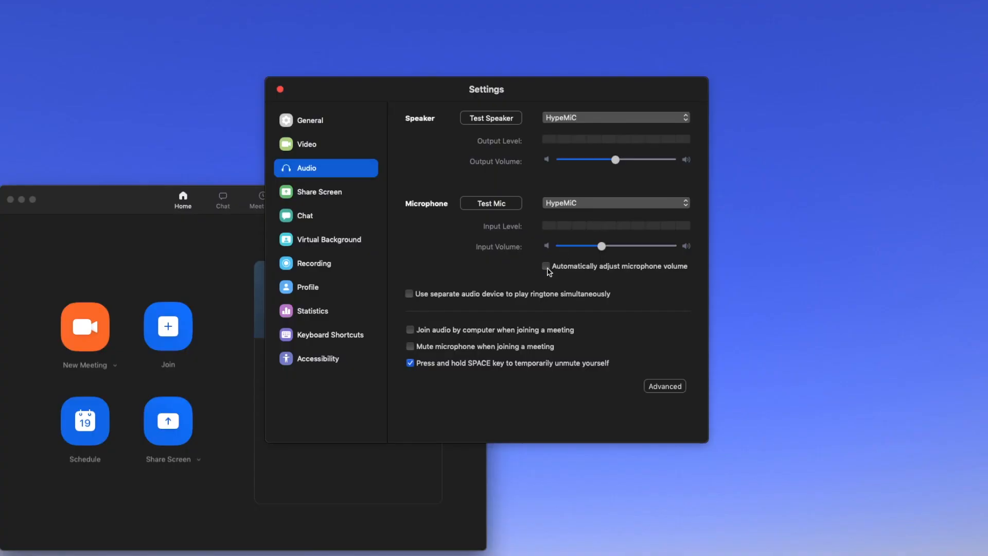